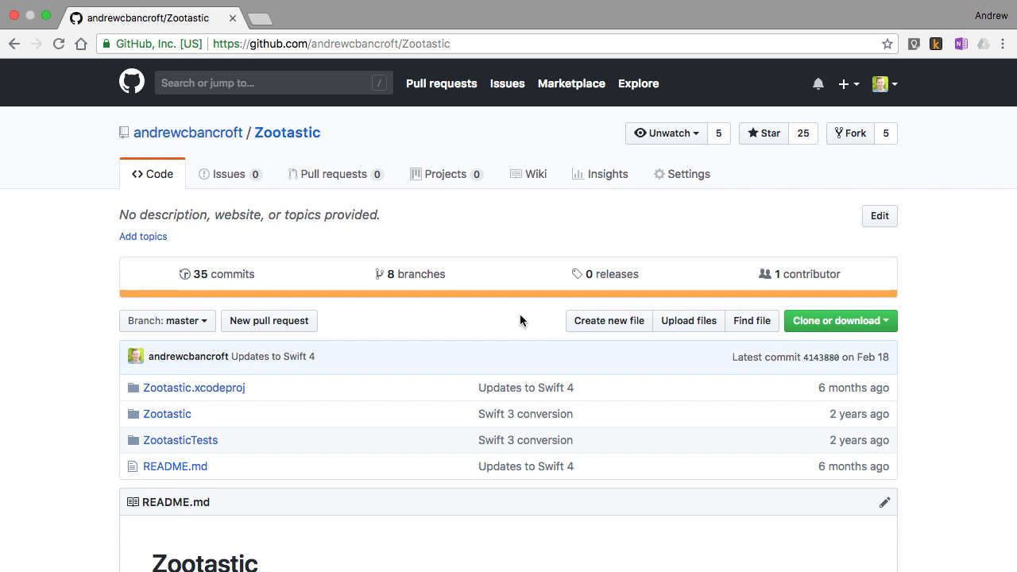
# Scroll the Zootastic data model to view the Zoo, Animal and Classification entities.
pyautogui.scroll(-3)
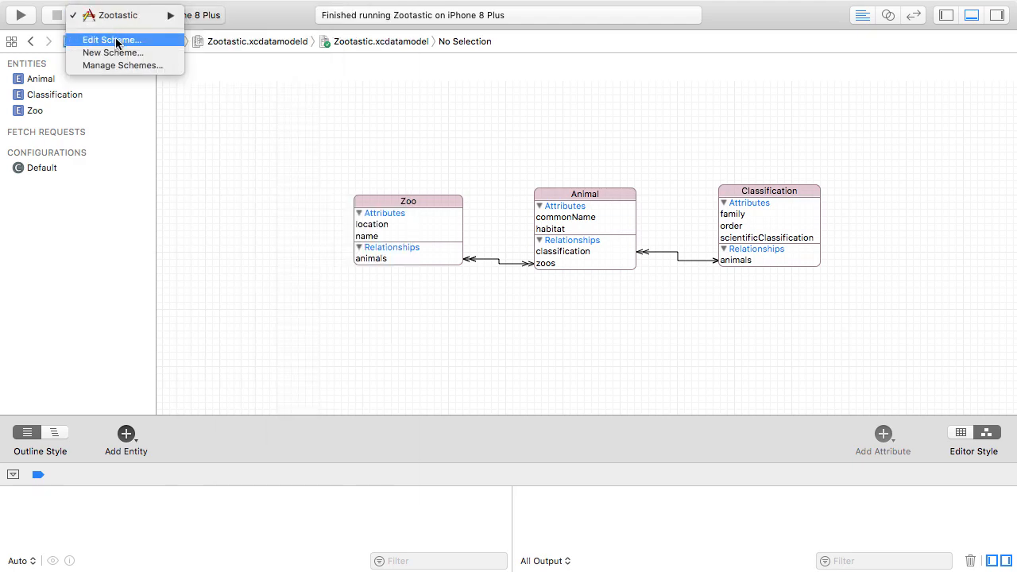
# Add the launch argument -com.apple.CoreData.SQLDebug to the Zootastic Run scheme.
pyautogui.click(111, 40)
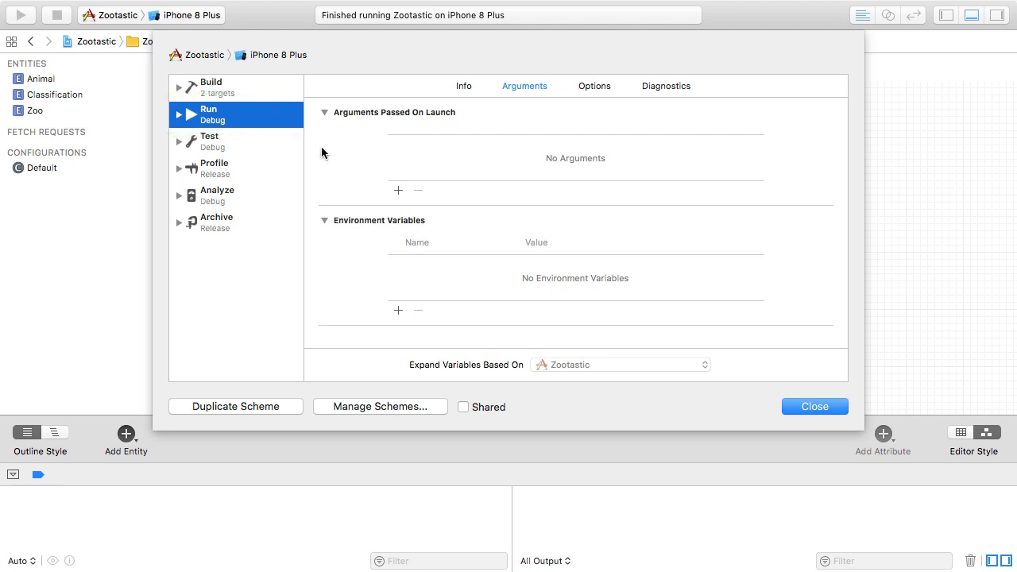
pyautogui.click(398, 190)
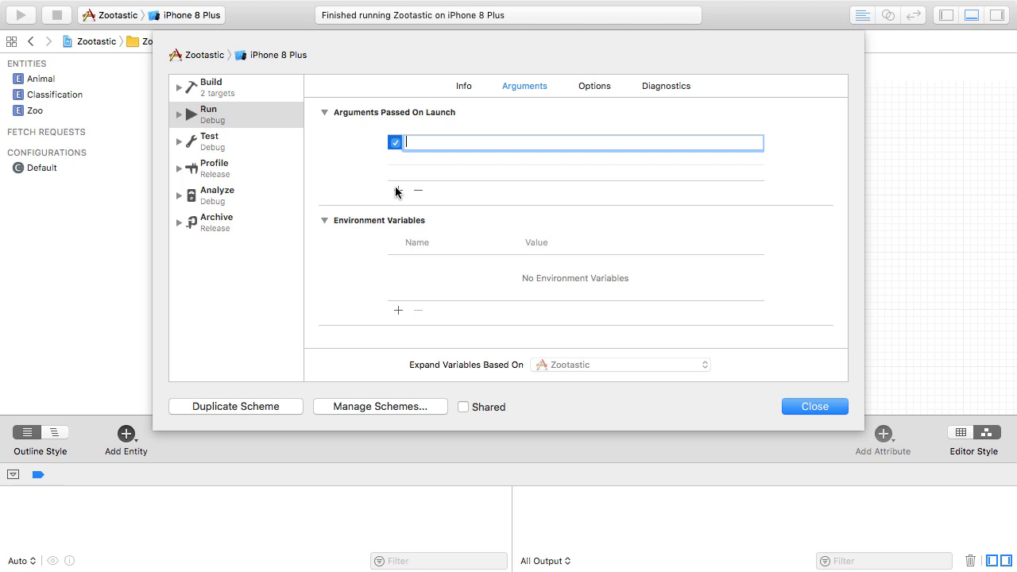
pyautogui.write('-com.ap')
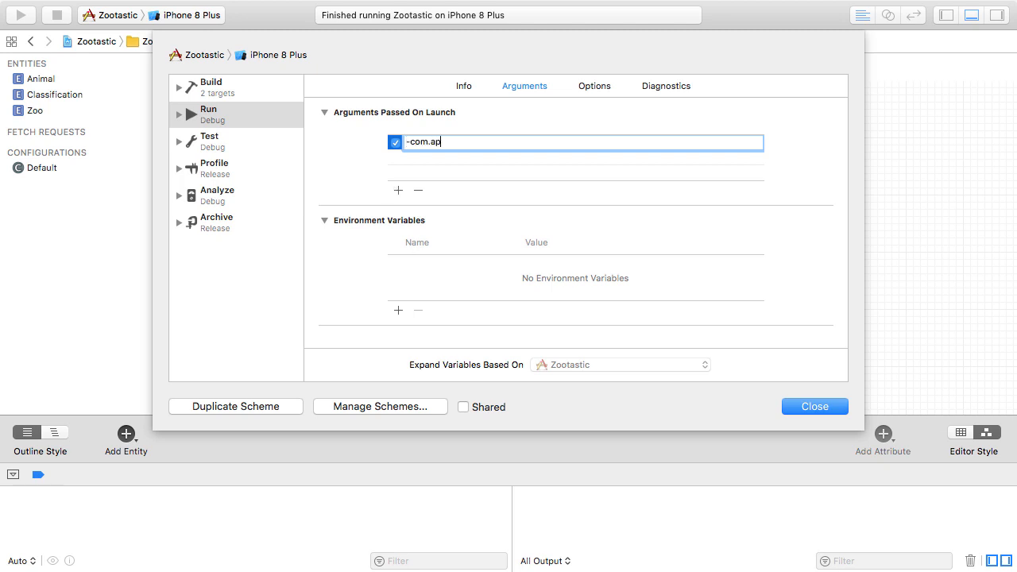
pyautogui.write('ple.CoreData')
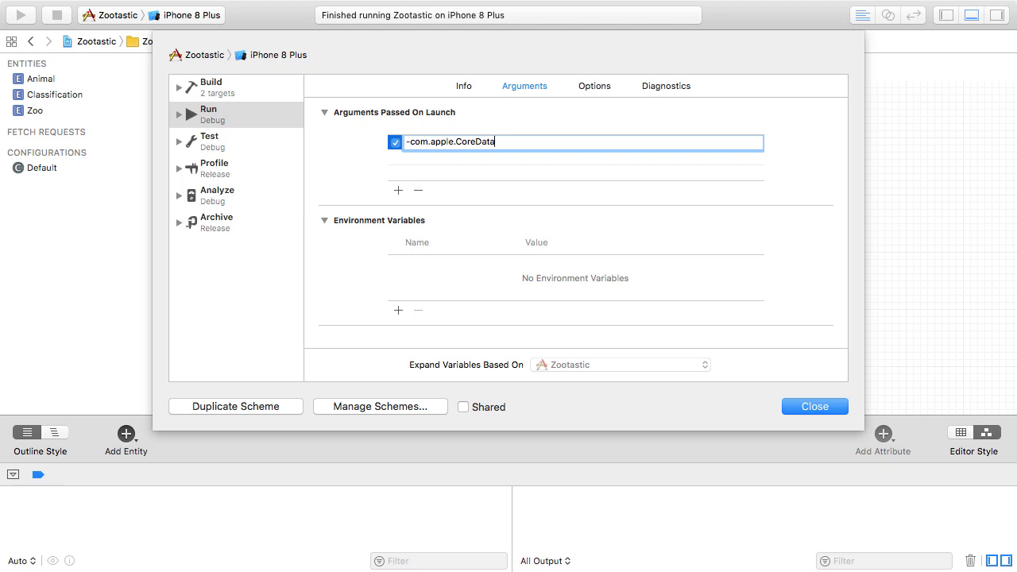
pyautogui.write('.SQLDebug')
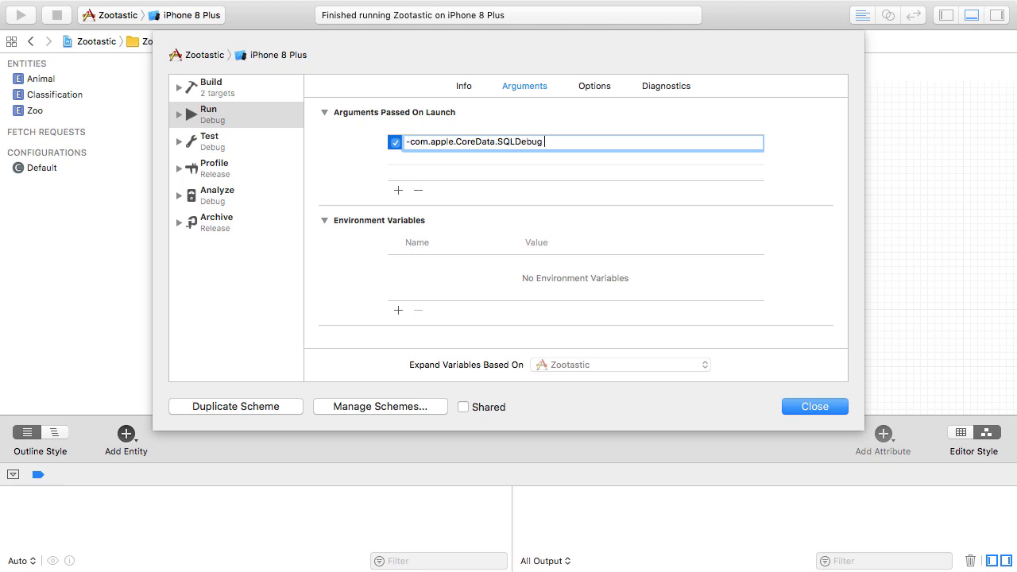
pyautogui.click(814, 406)
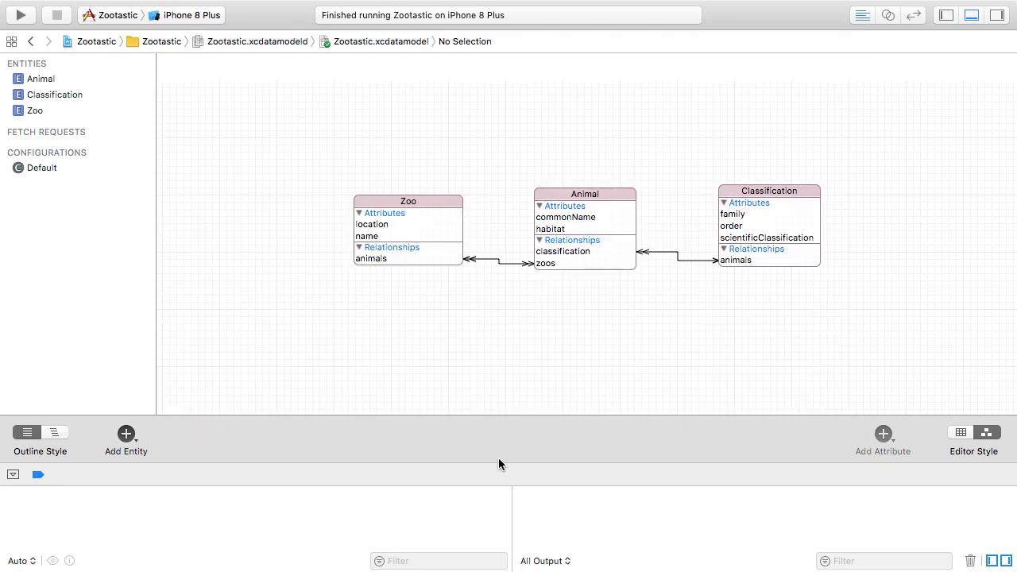
# Run Zootastic and inspect the CREATE TABLE statements logged in the debug console.
pyautogui.click(21, 14)
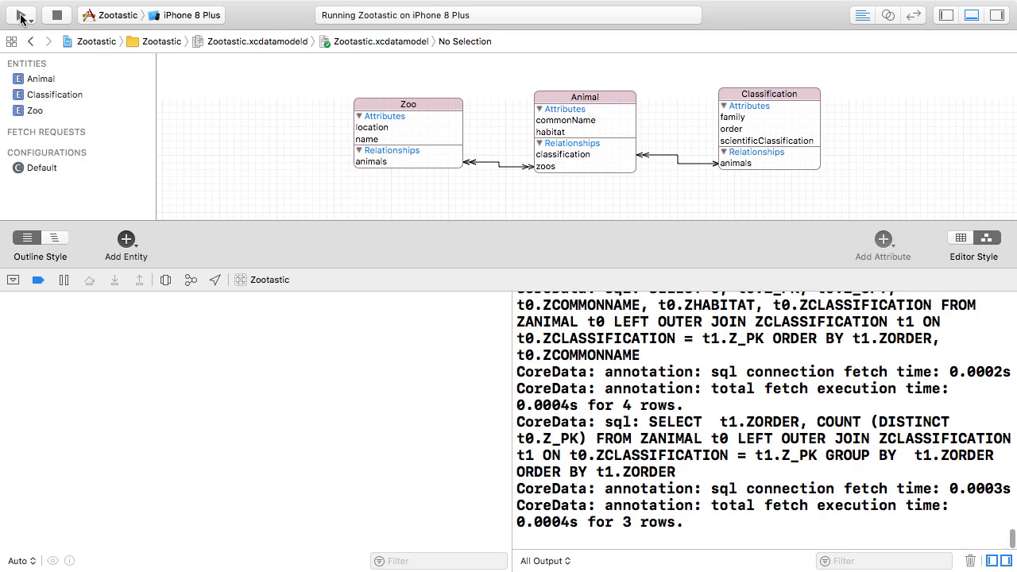
pyautogui.moveTo(21, 14)
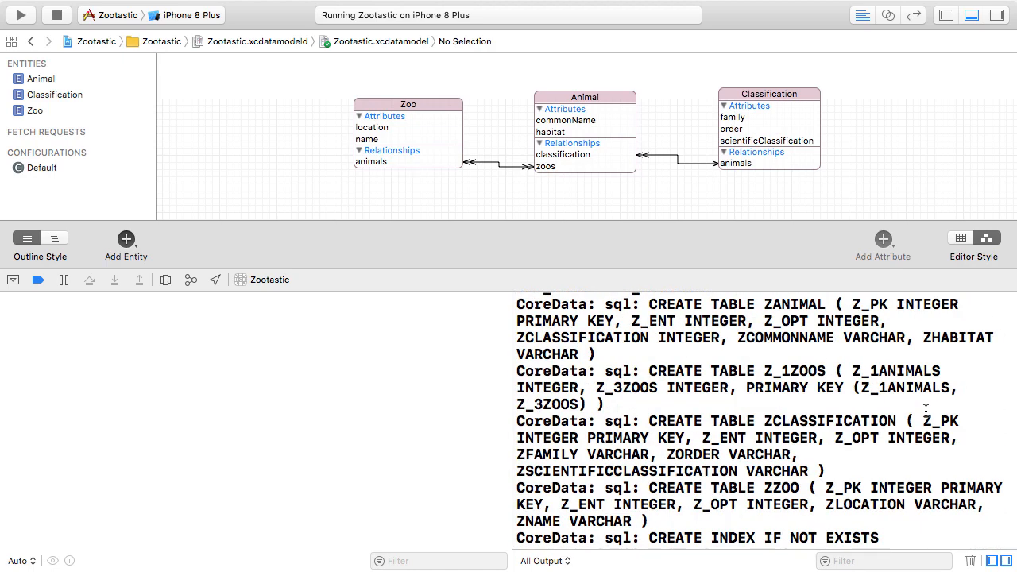
pyautogui.click(739, 504)
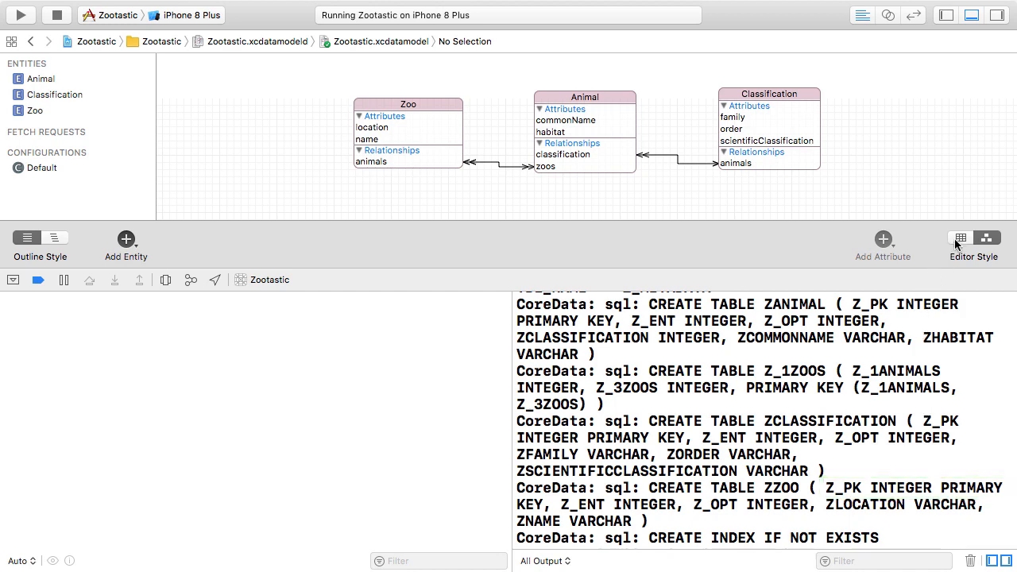
# Show the Zoo entity in table style and find the Zootastic.sqlite path in the console.
pyautogui.click(961, 236)
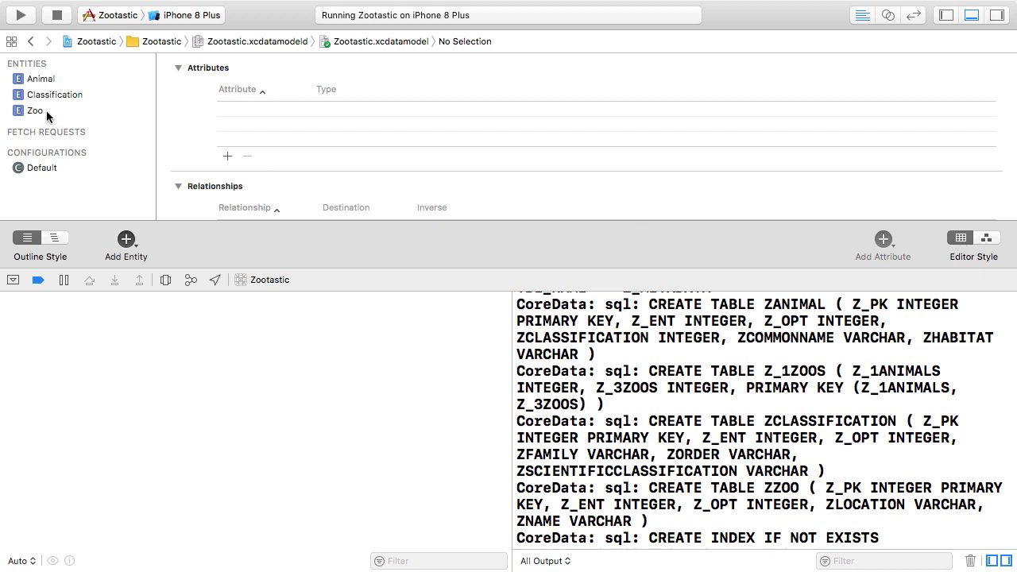
pyautogui.click(35, 111)
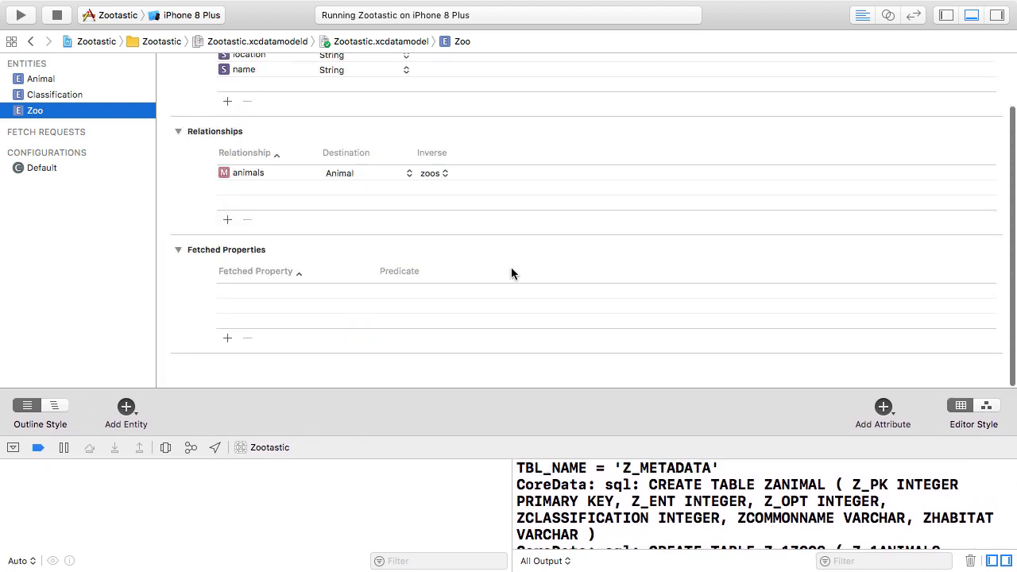
pyautogui.scroll(3)
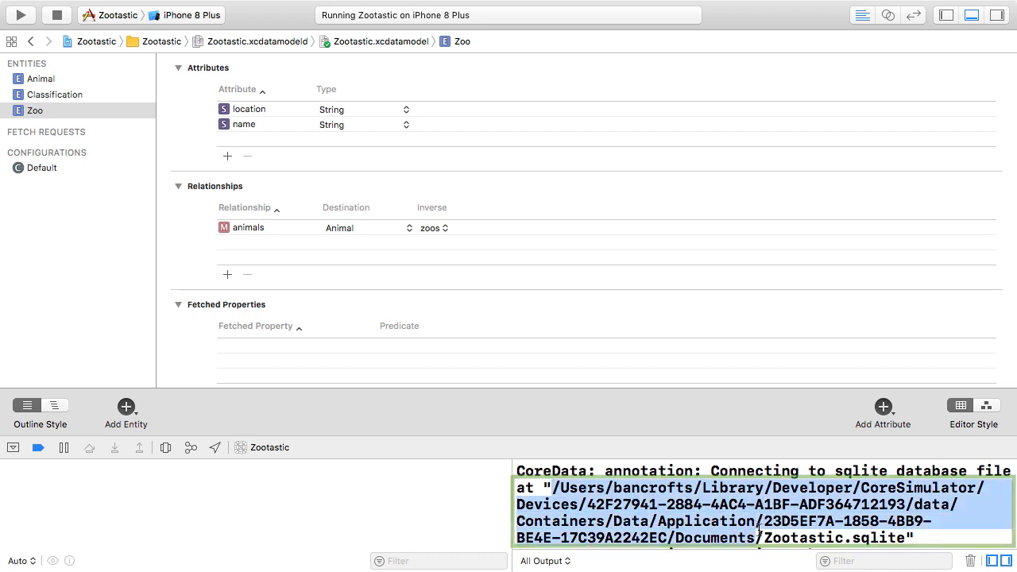
pyautogui.scroll(-3)
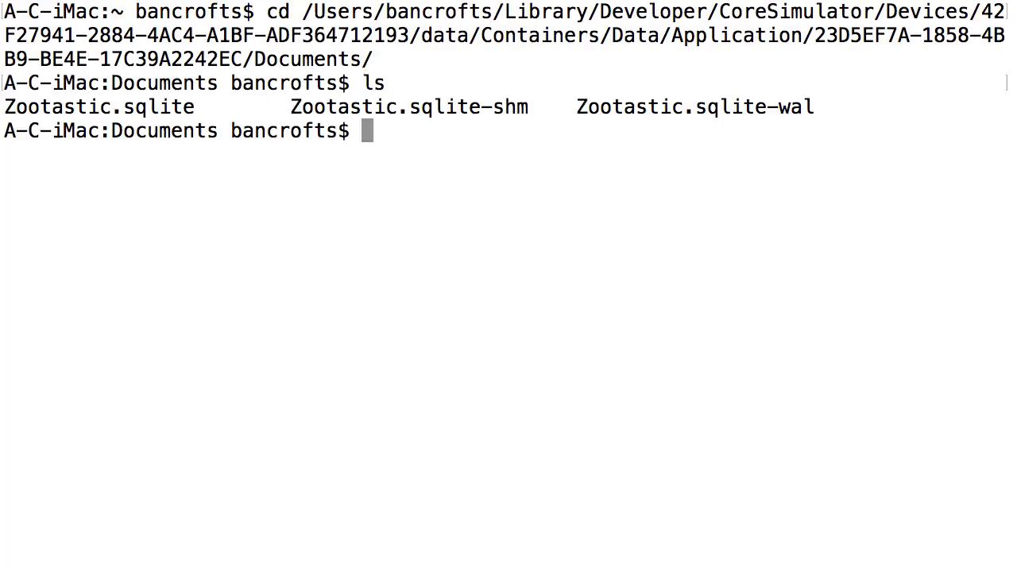
# Open Zootastic.sqlite in sqlite3 and display the ZZOO table schema.
pyautogui.doubleClick(97, 107)
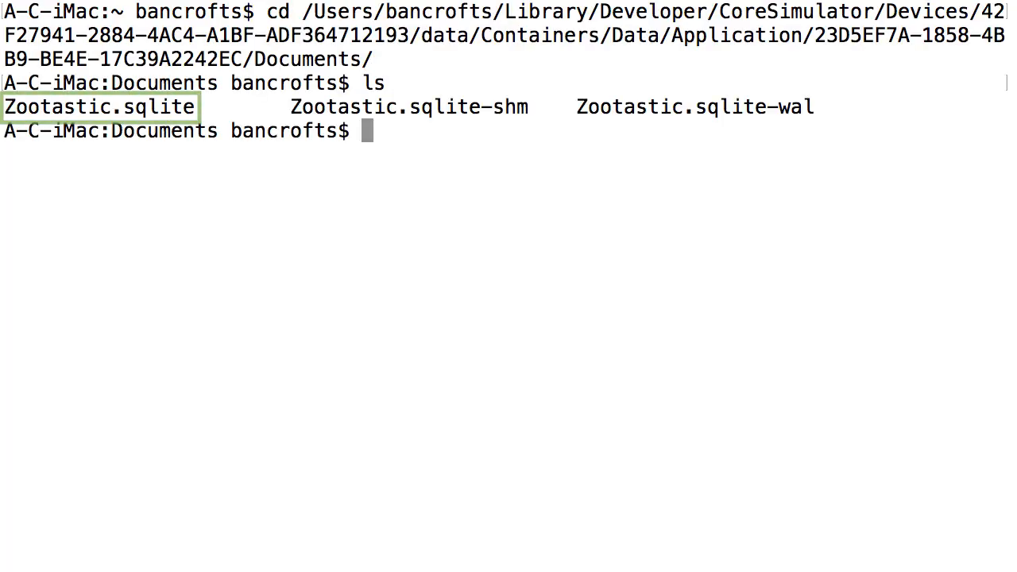
pyautogui.write('sqlite')
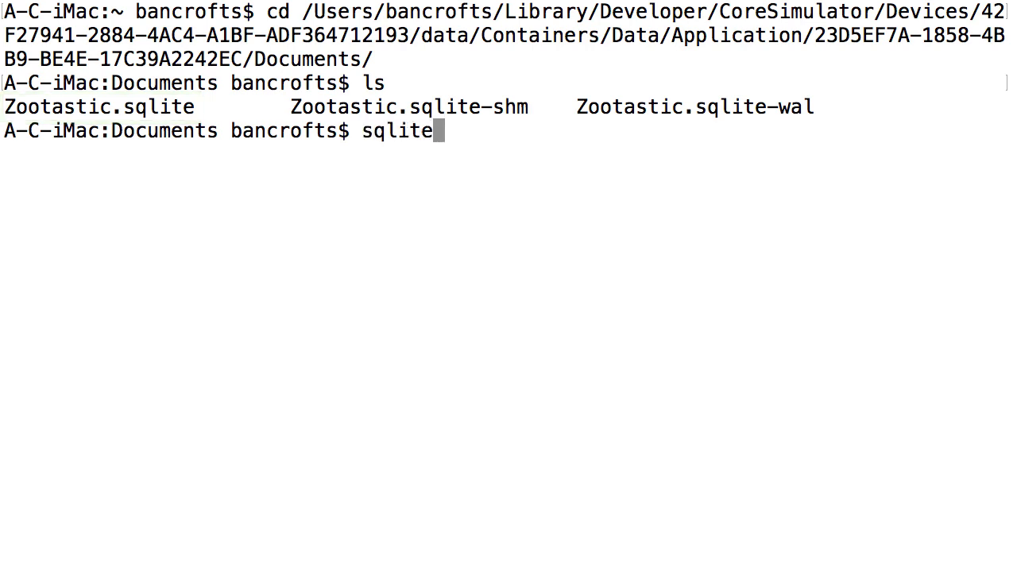
pyautogui.write('3 Zootastic.sqlite')
pyautogui.write('.table')
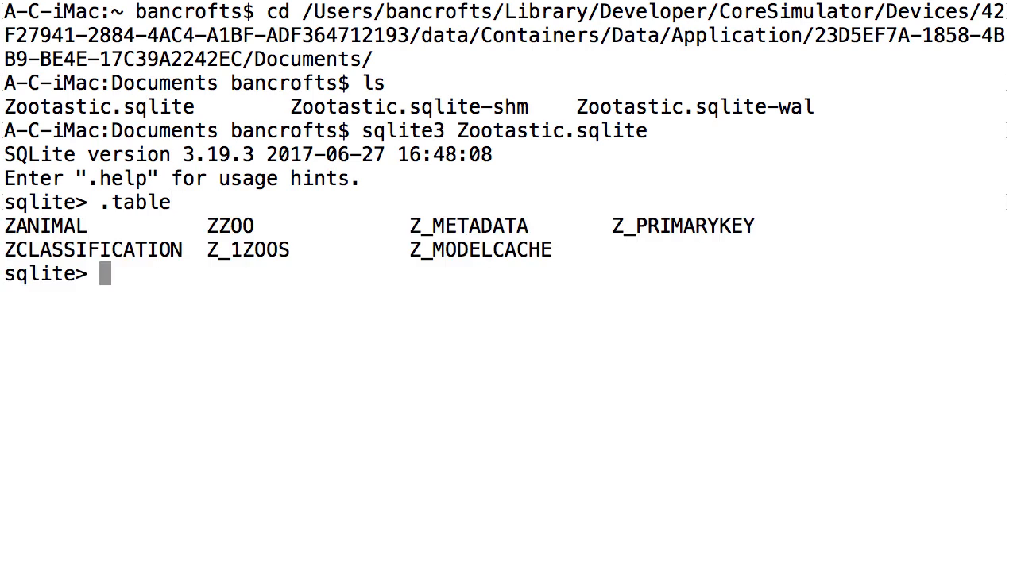
pyautogui.write('.schema Z')
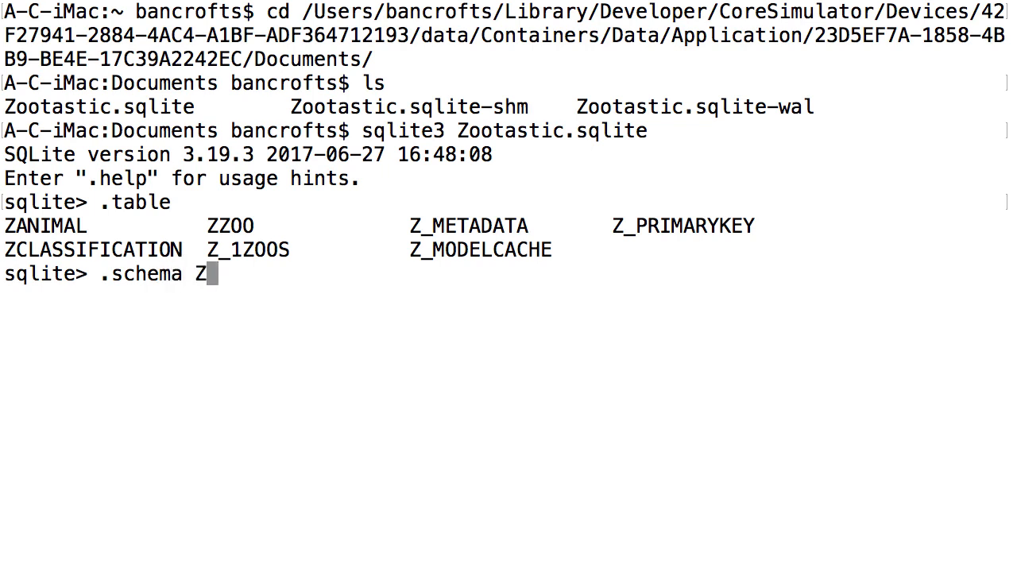
pyautogui.write('ZOO')
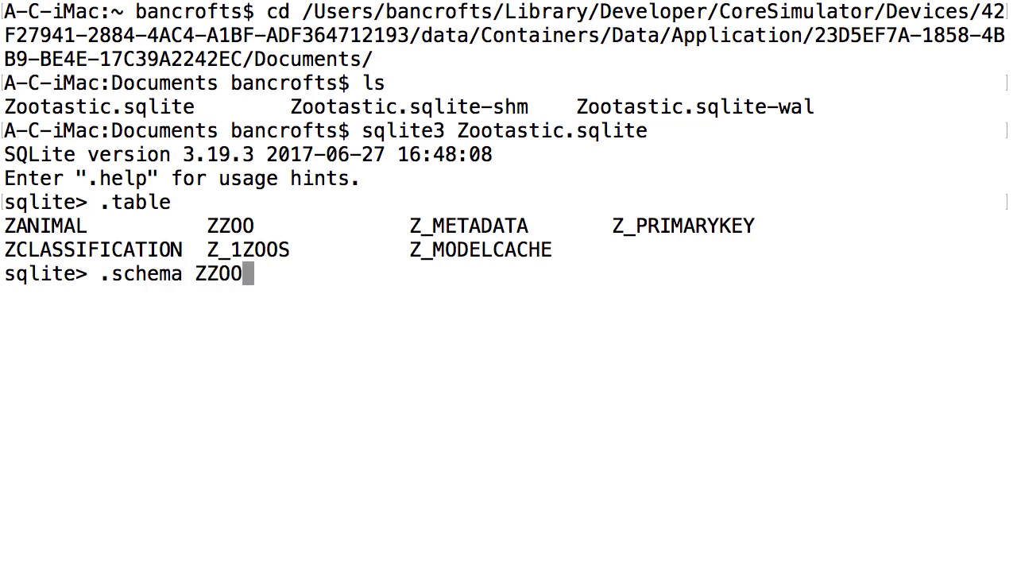
pyautogui.press('Return')
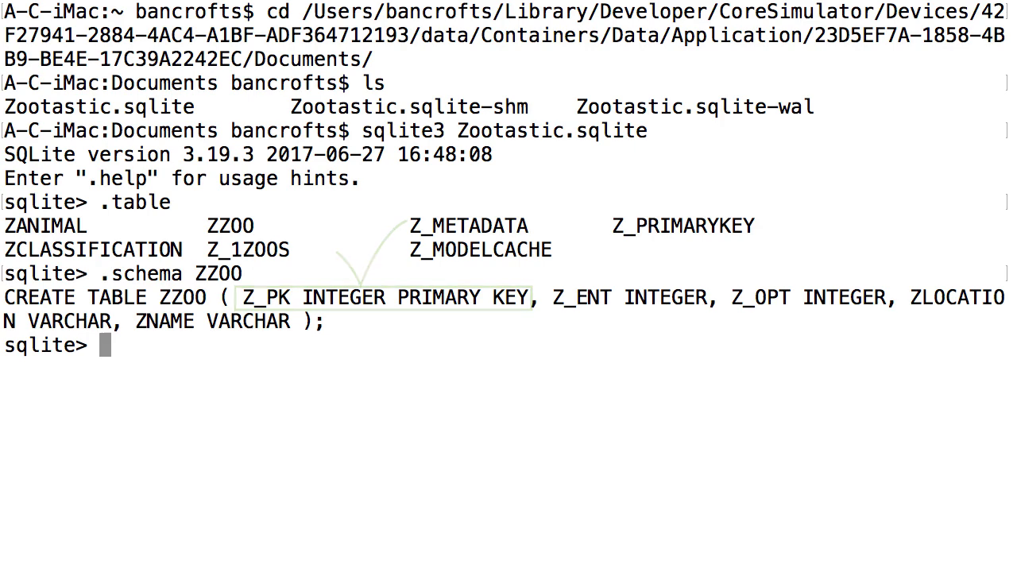
# Run select * from ZZOO; to list the three zoo rows.
pyautogui.write('select *')
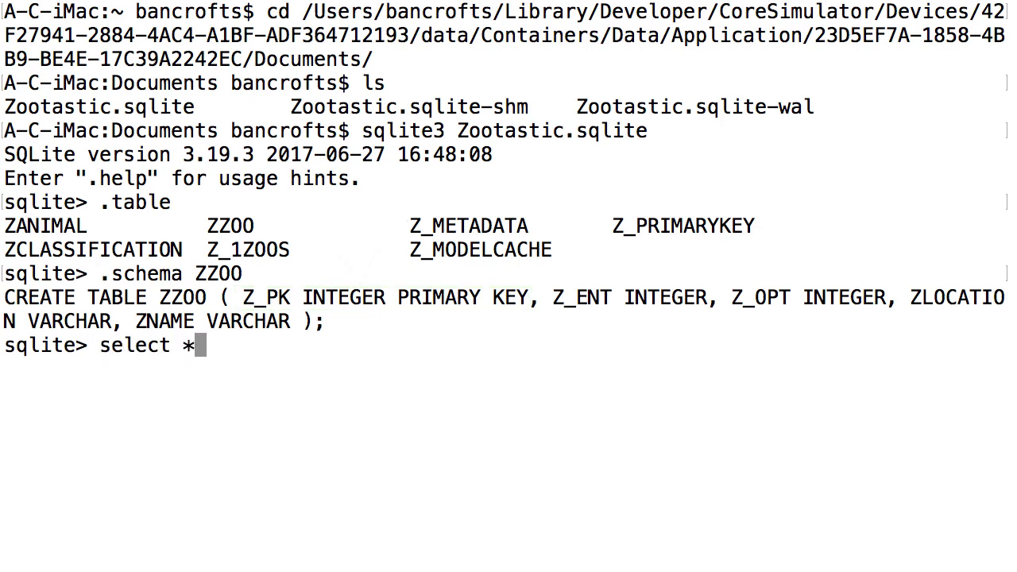
pyautogui.write('from ZZOO;')
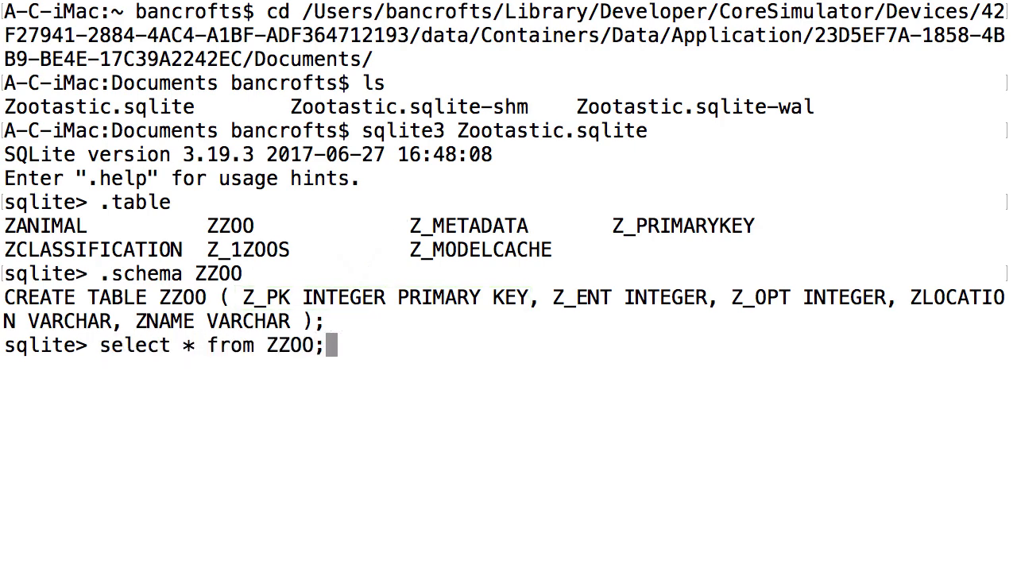
pyautogui.press('Return')
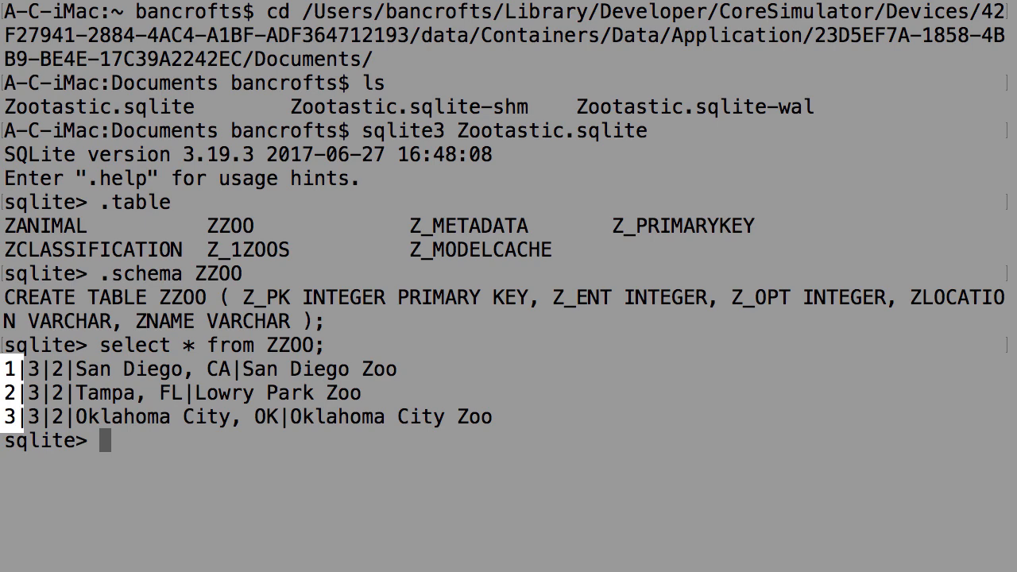